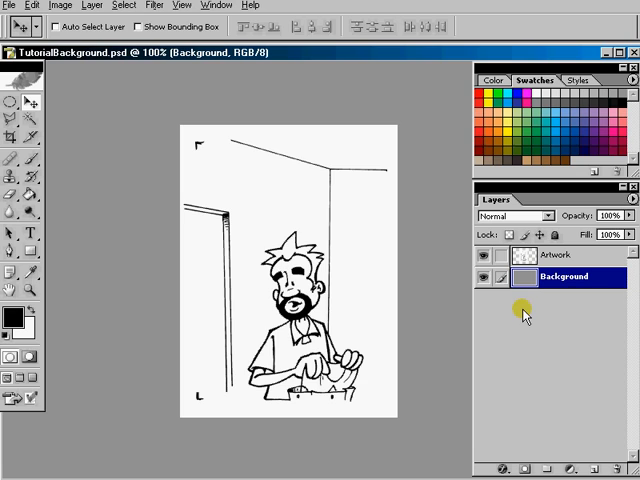
# Step: Add a new empty layer above Artwork and name it Balloons
pyautogui.click(285, 265)
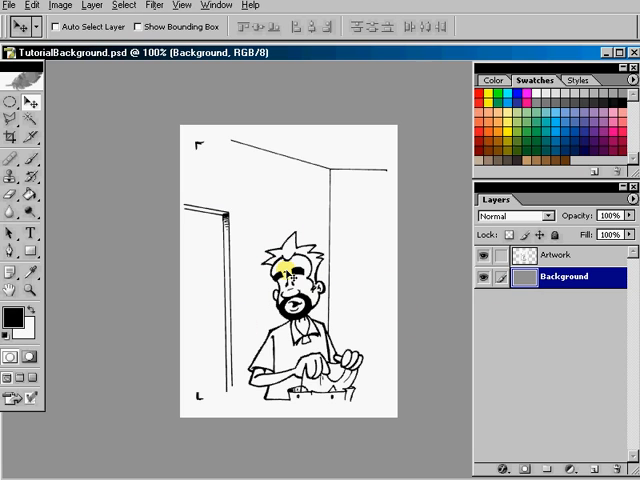
pyautogui.moveTo(193, 262)
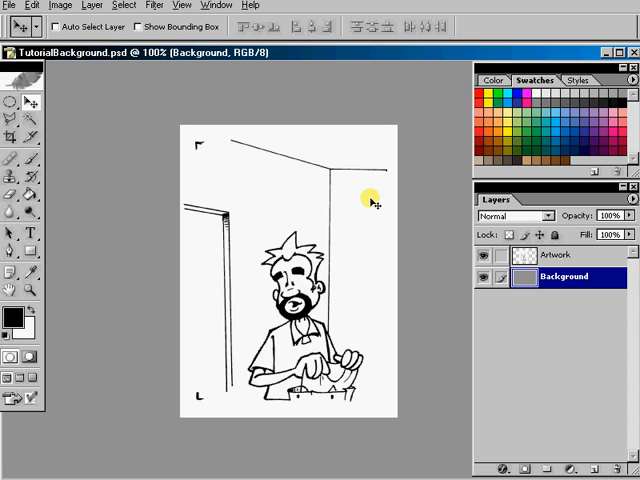
pyautogui.moveTo(421, 187)
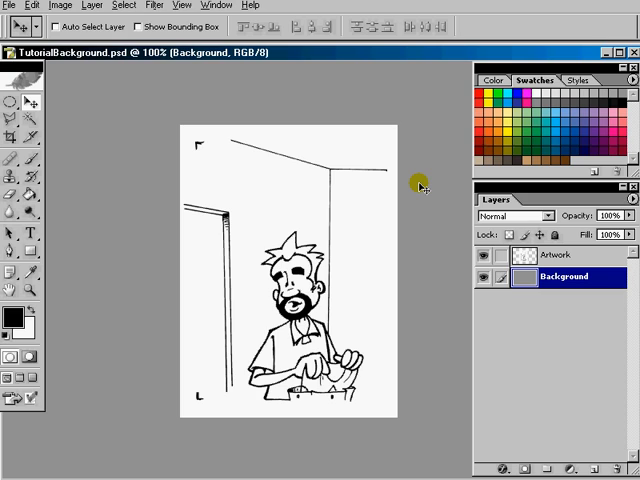
pyautogui.moveTo(168, 328)
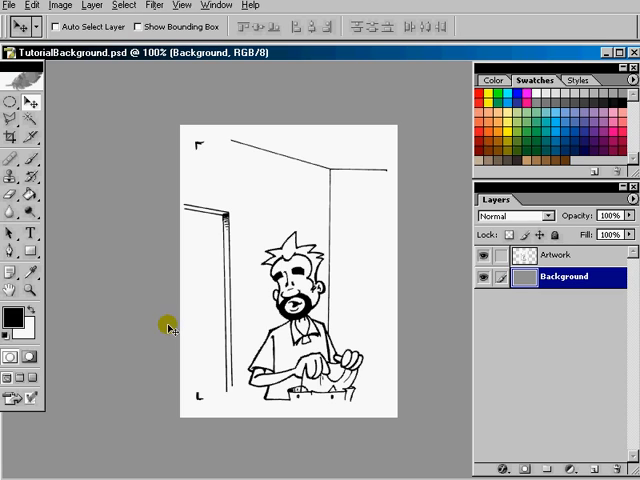
pyautogui.moveTo(435, 196)
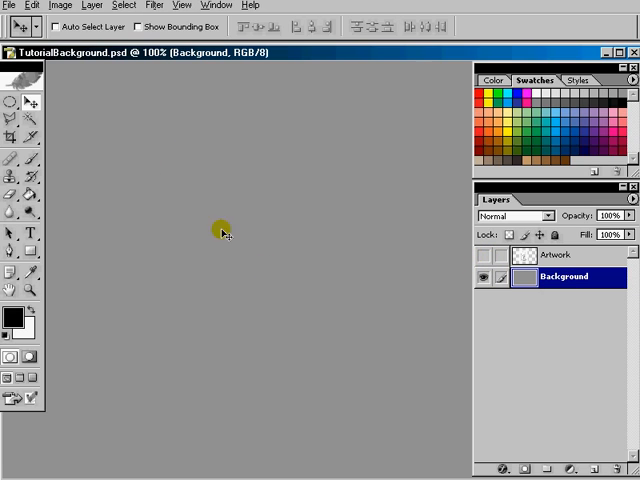
pyautogui.moveTo(280, 202)
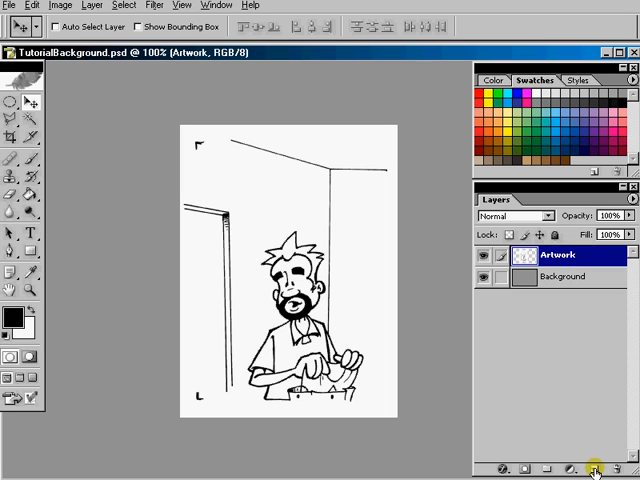
pyautogui.click(594, 469)
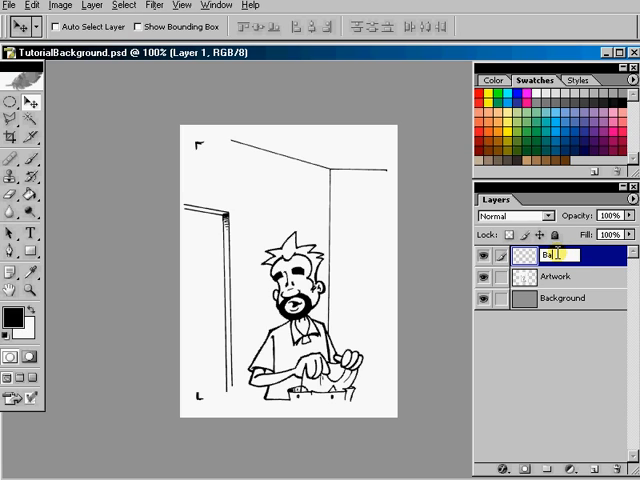
pyautogui.write('Balloons')
pyautogui.write('Words')
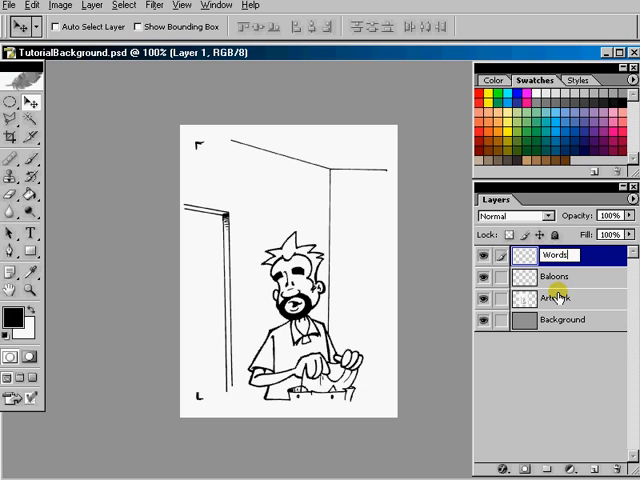
# Step: Hide the Artwork layer and make the Words layer active
pyautogui.click(484, 298)
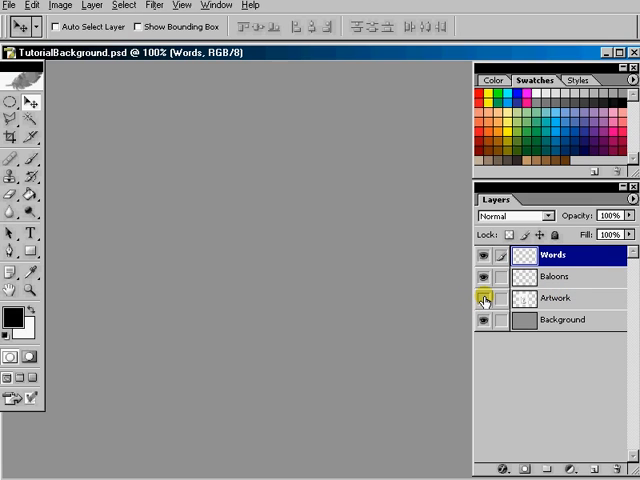
pyautogui.click(483, 297)
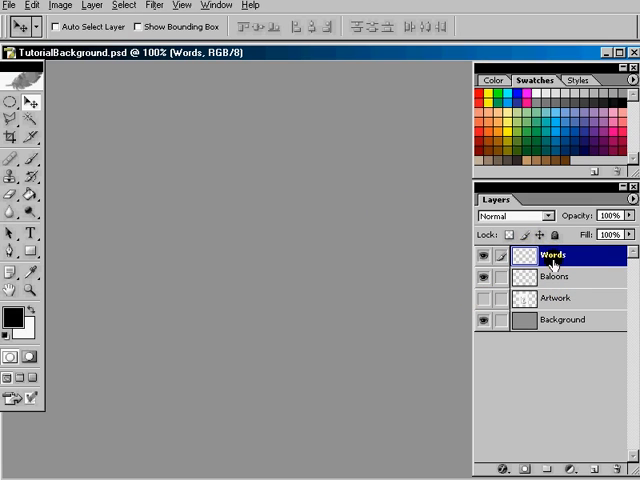
pyautogui.click(562, 276)
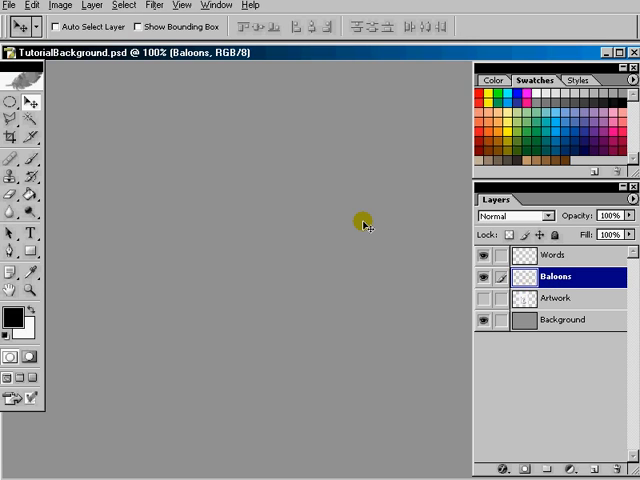
pyautogui.moveTo(358, 229)
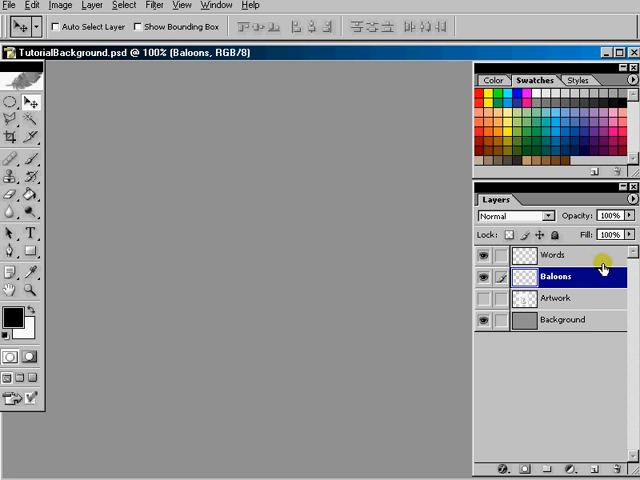
pyautogui.click(553, 254)
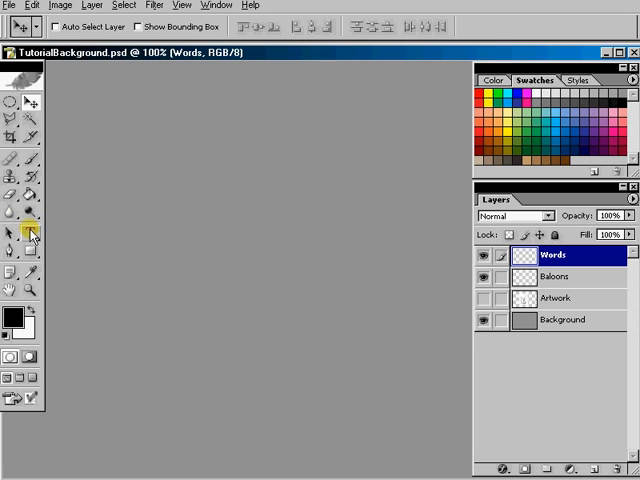
# Step: Set centered comic-font dialogue 'SO, HOW WAS YOUR LITTLE EVENT?' on the Words layer
pyautogui.click(31, 233)
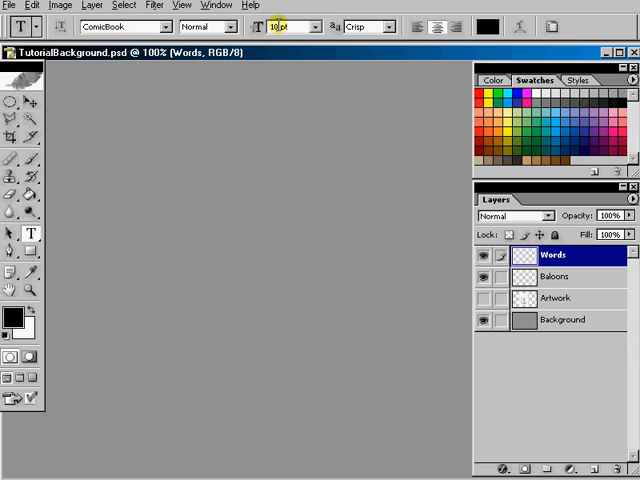
pyautogui.moveTo(388, 27)
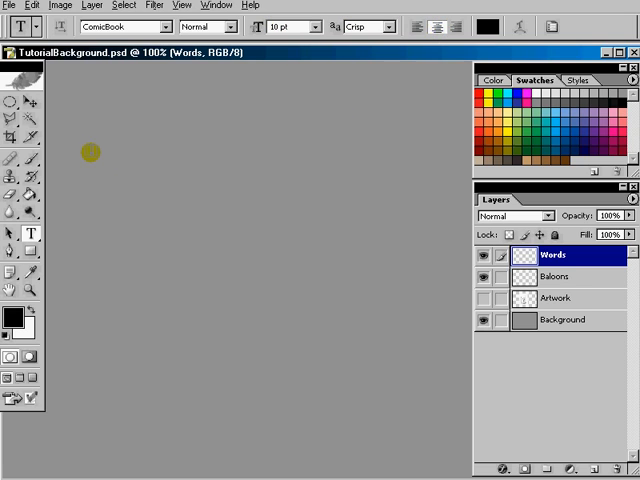
pyautogui.moveTo(32, 234)
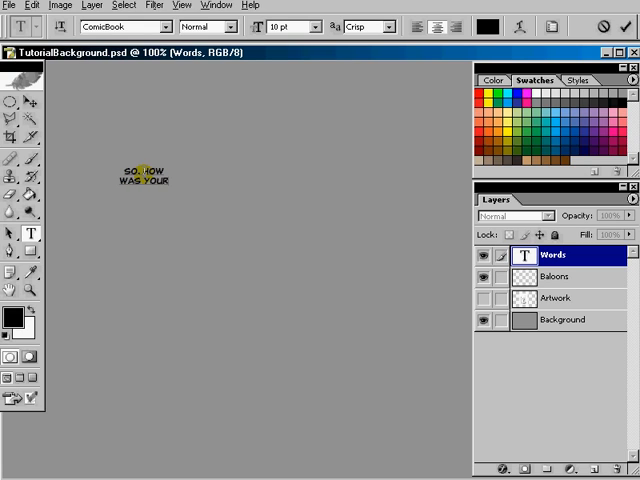
pyautogui.write('LITL')
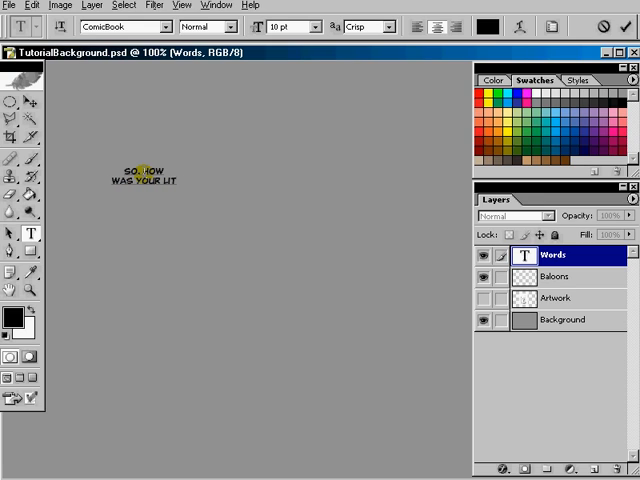
pyautogui.write('LITTLE')
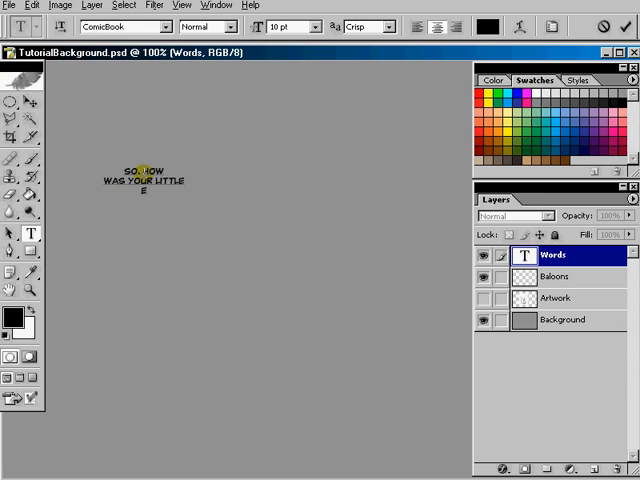
pyautogui.write('EVENT?')
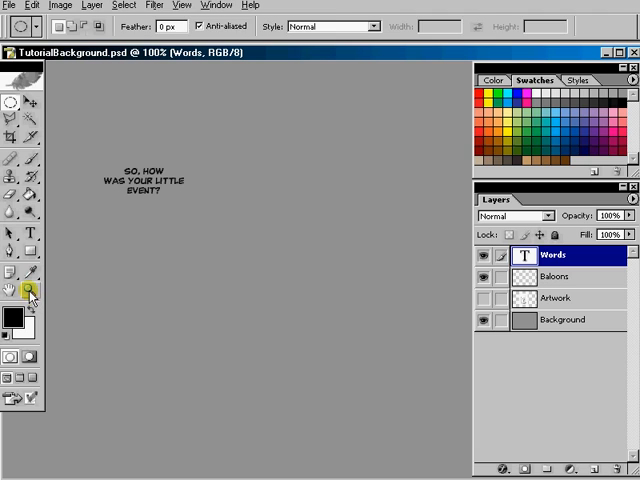
# Step: Zoom the view to 200% on the dialogue text
pyautogui.click(23, 100)
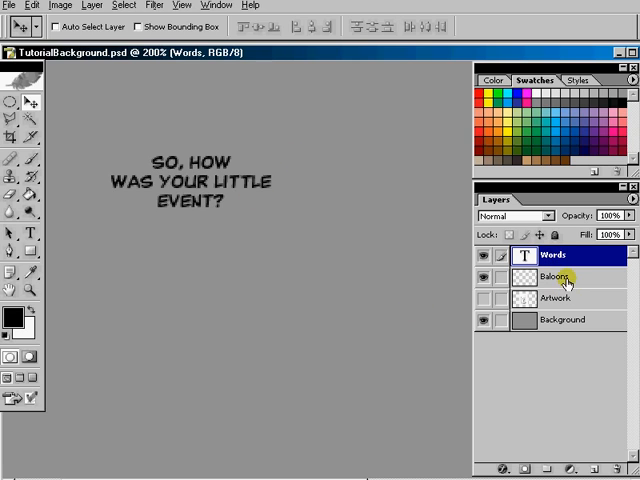
# Step: Fill a white oval selection around the dialogue on the Baloons layer
pyautogui.click(553, 277)
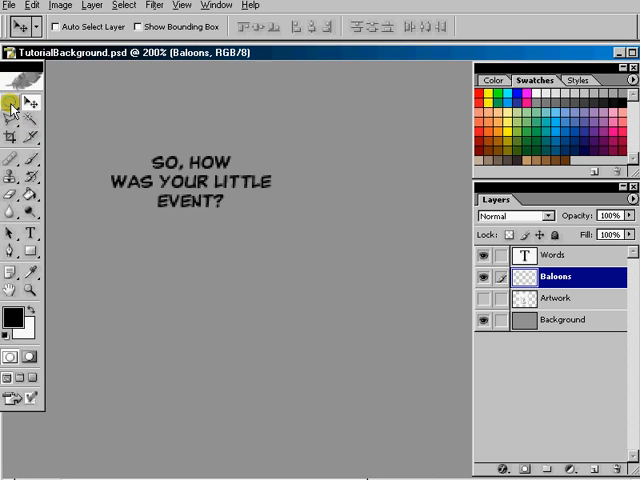
pyautogui.moveTo(13, 103)
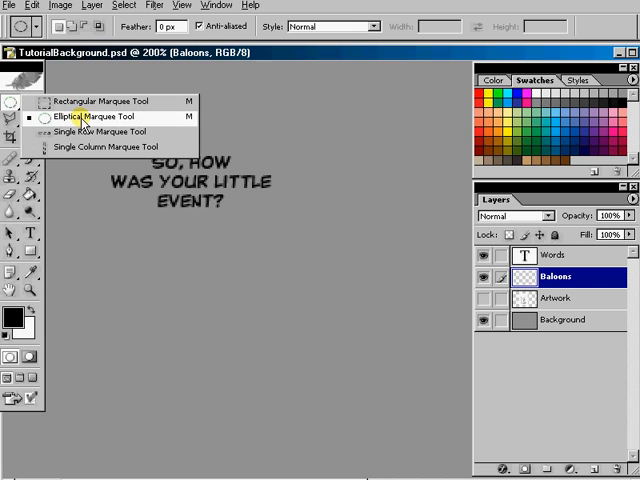
pyautogui.click(97, 116)
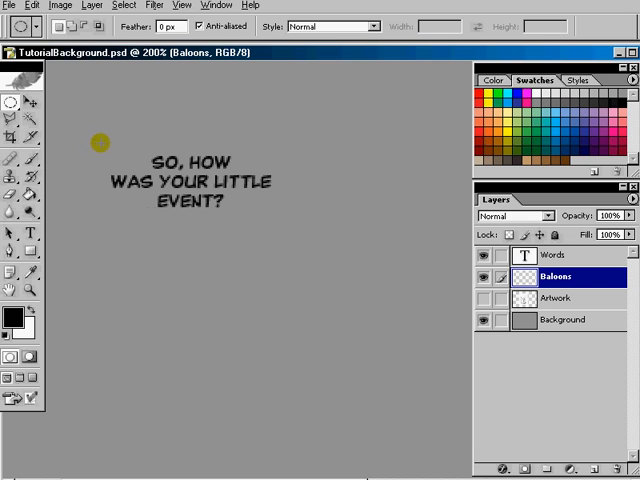
pyautogui.moveTo(98, 142); pyautogui.dragTo(290, 236)
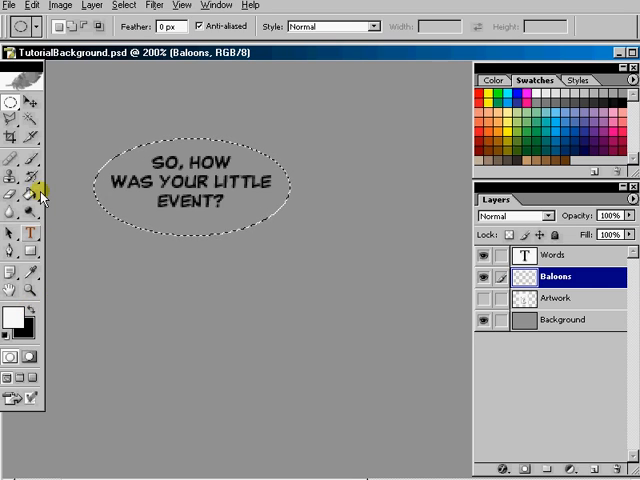
pyautogui.click(11, 195)
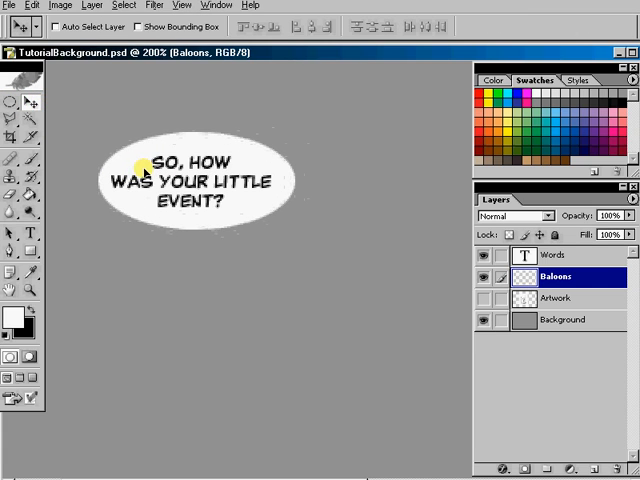
# Step: Move the Words dialogue text up over the white oval
pyautogui.click(555, 254)
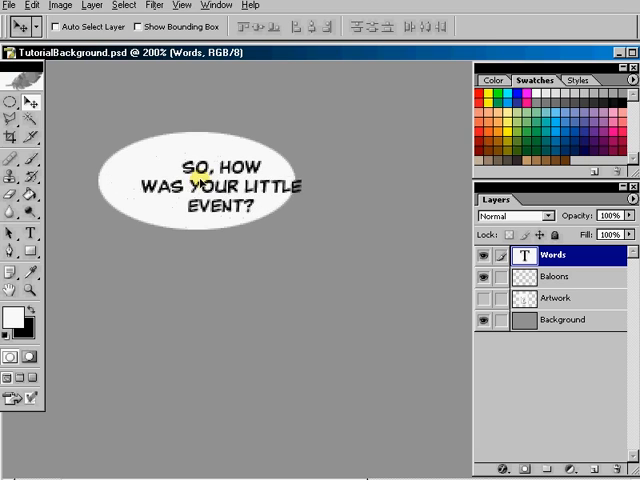
pyautogui.moveTo(200, 185); pyautogui.dragTo(200, 170)
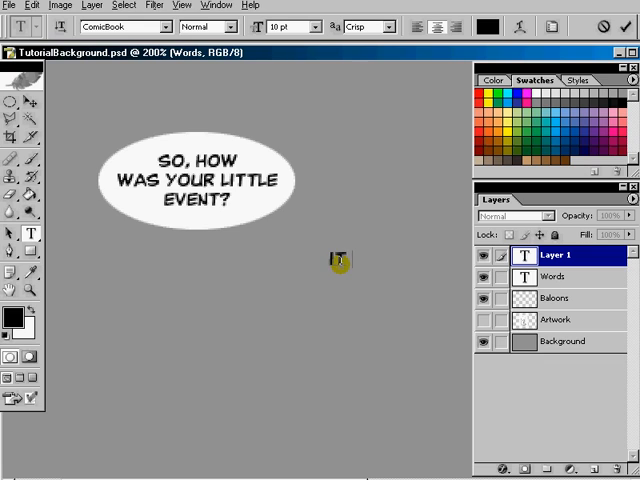
# Step: Add a second text layer below reading 'IT WAS TOTALLY RAD!!'
pyautogui.write('IT WAS TOTALLY R')
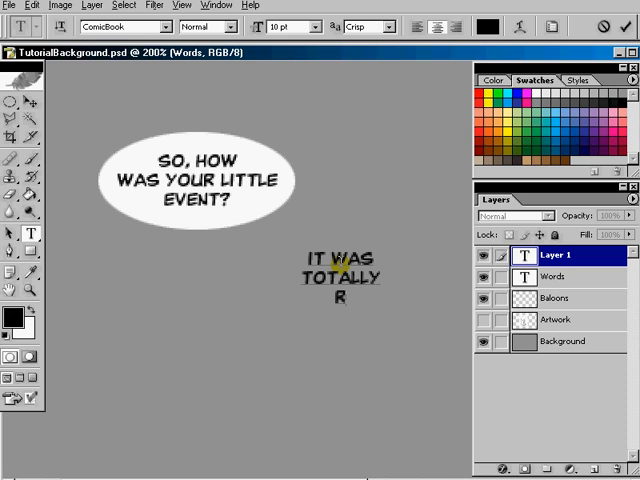
pyautogui.write('AD!!')
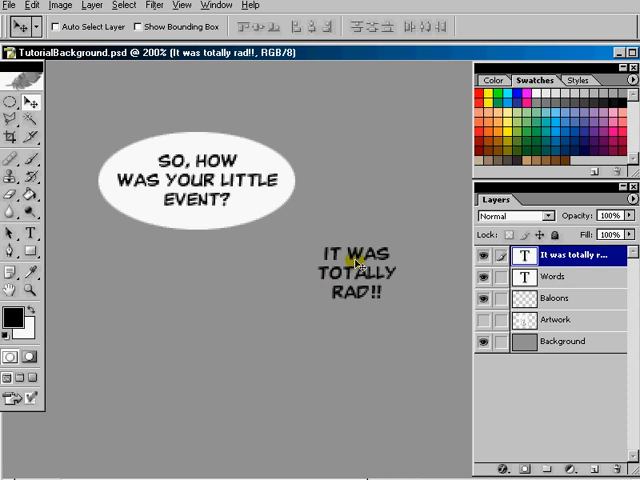
# Step: Fill a white oval behind the second dialogue on the Baloons layer
pyautogui.click(556, 299)
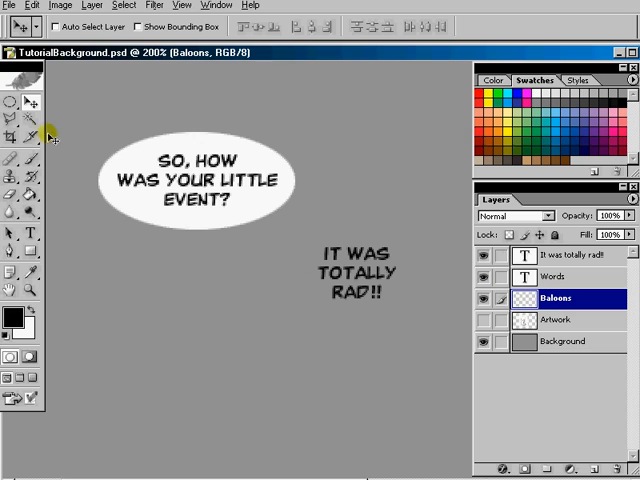
pyautogui.click(11, 75)
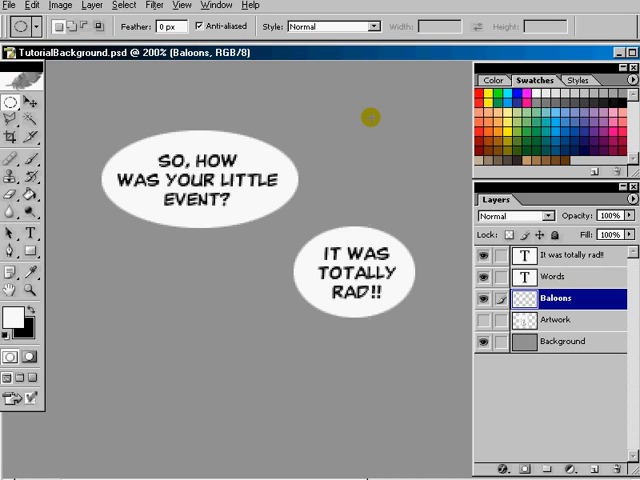
pyautogui.moveTo(231, 243)
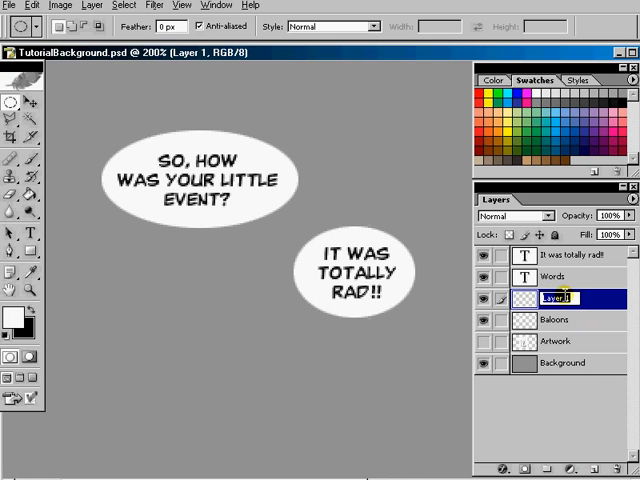
# Step: Name the new empty layer Arrows
pyautogui.write('Arrows')
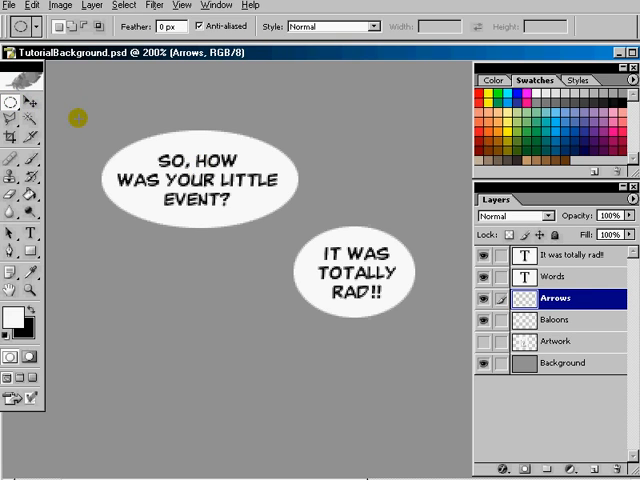
# Step: Outline pointed tails under both balloons with the Polygonal Lasso and fill them white
pyautogui.click(11, 102)
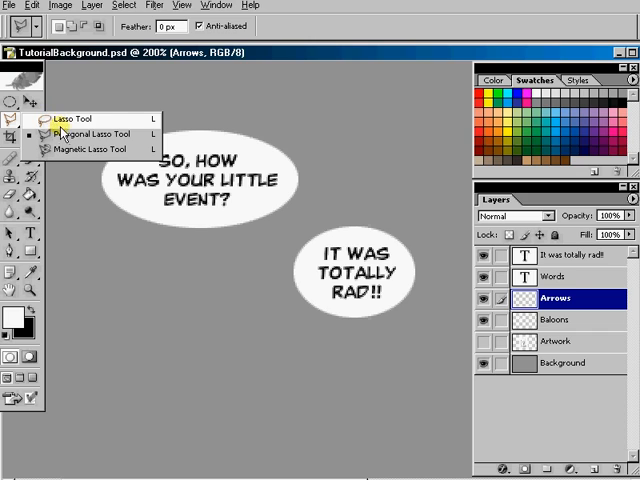
pyautogui.moveTo(85, 134)
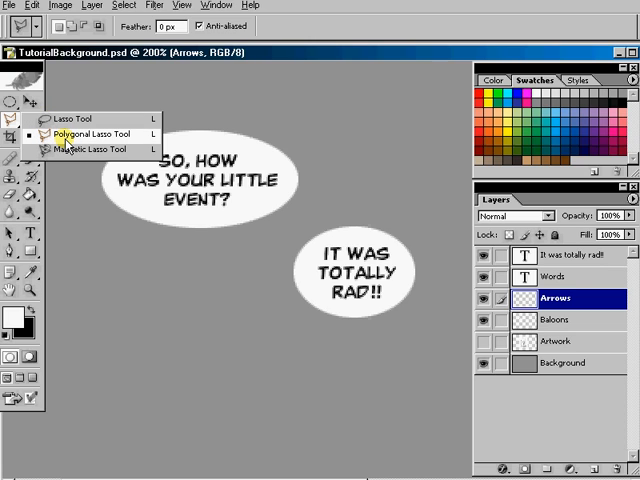
pyautogui.click(92, 135)
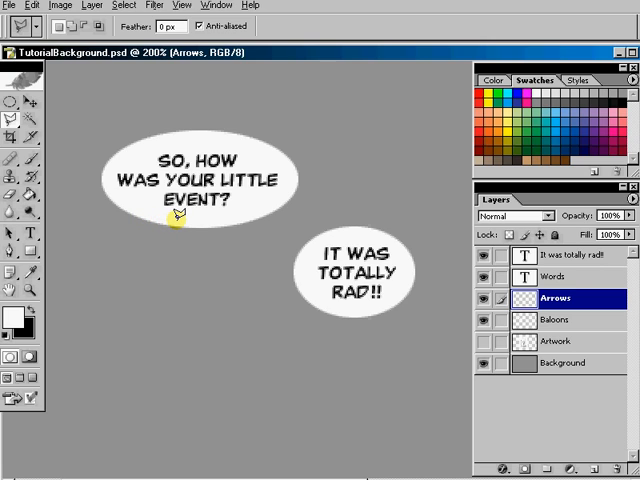
pyautogui.moveTo(215, 195)
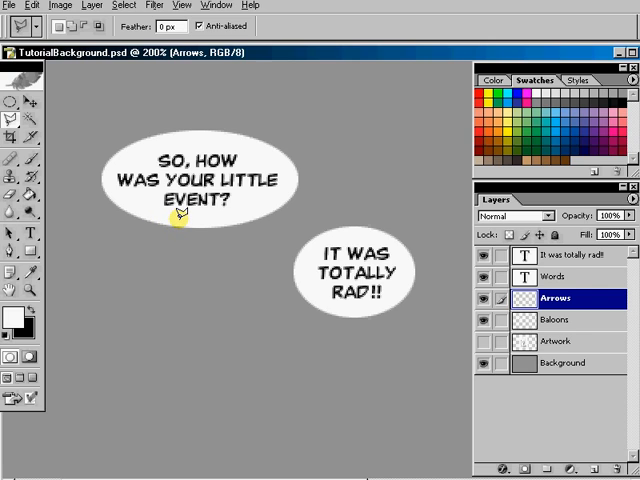
pyautogui.moveTo(180, 213); pyautogui.dragTo(115, 378)
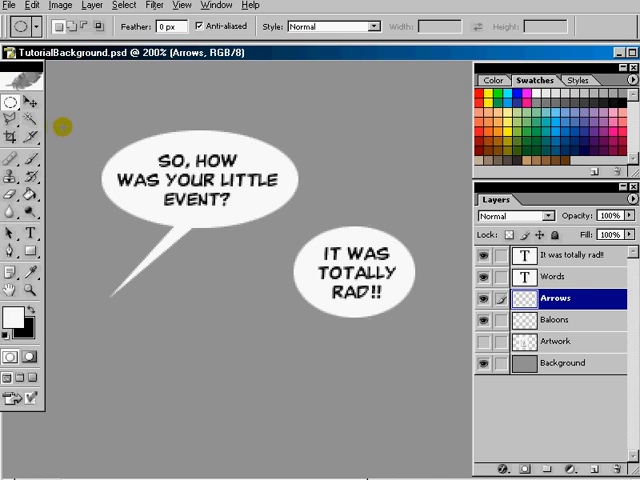
pyautogui.moveTo(65, 128); pyautogui.dragTo(365, 358)
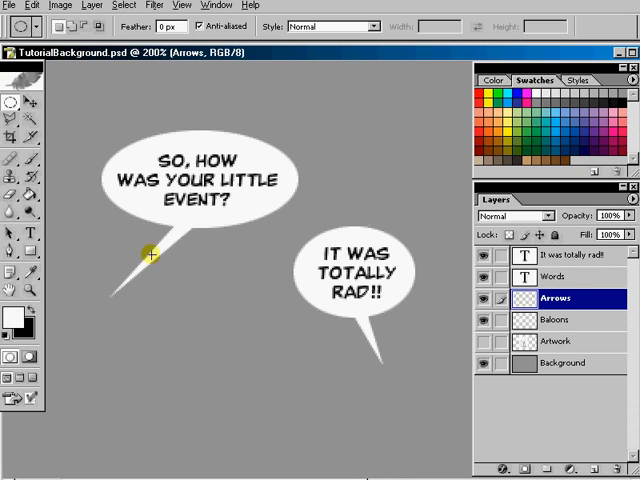
pyautogui.moveTo(293, 181)
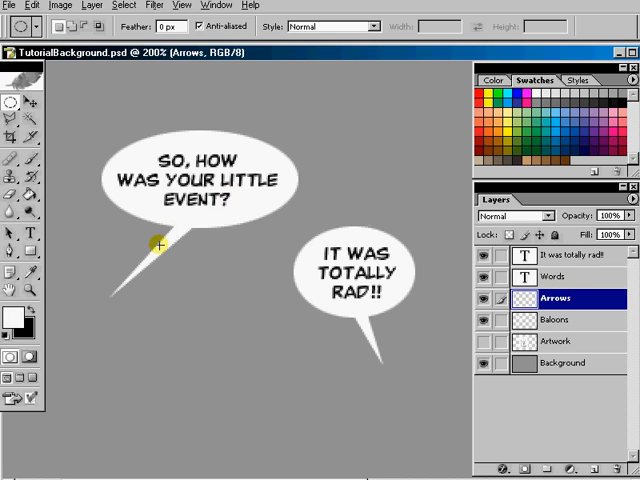
pyautogui.moveTo(175, 225)
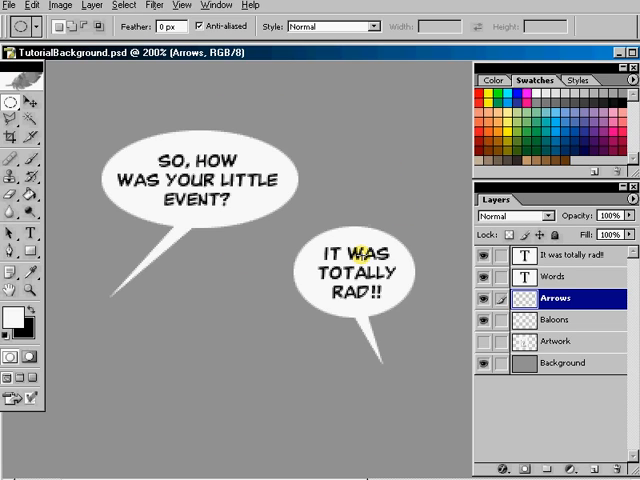
pyautogui.moveTo(380, 162)
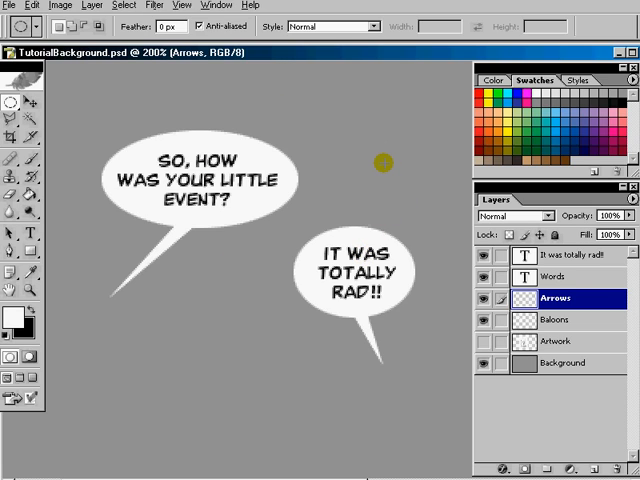
pyautogui.moveTo(48, 297)
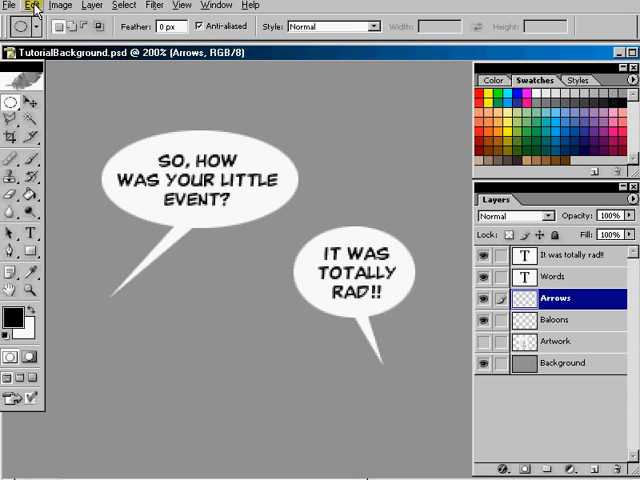
# Step: Stroke the tail selection 2 px black inside, then switch to the Baloons layer
pyautogui.click(35, 5)
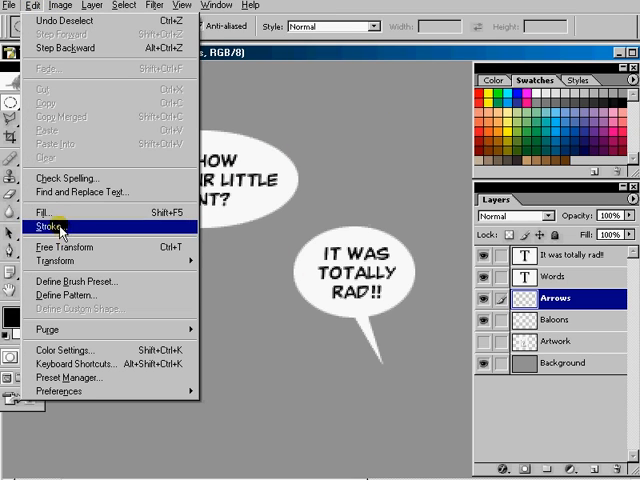
pyautogui.click(45, 225)
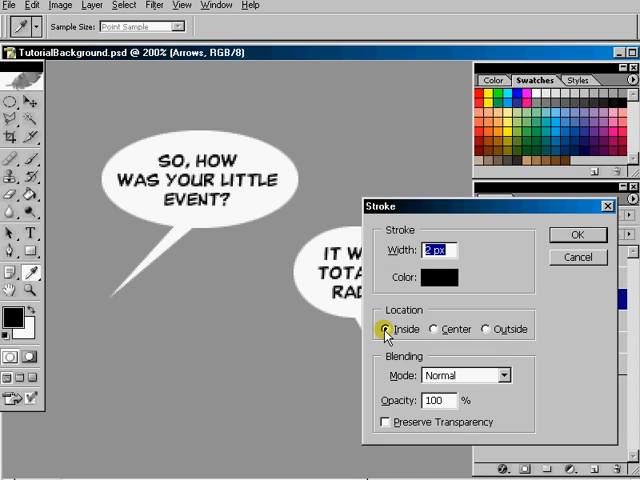
pyautogui.moveTo(580, 237)
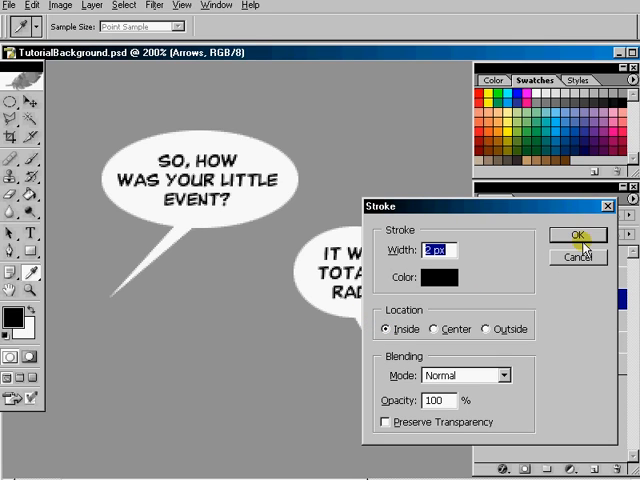
pyautogui.click(578, 235)
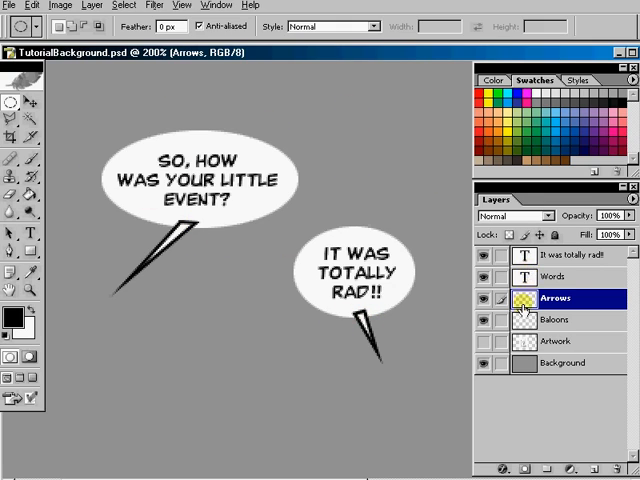
pyautogui.click(554, 320)
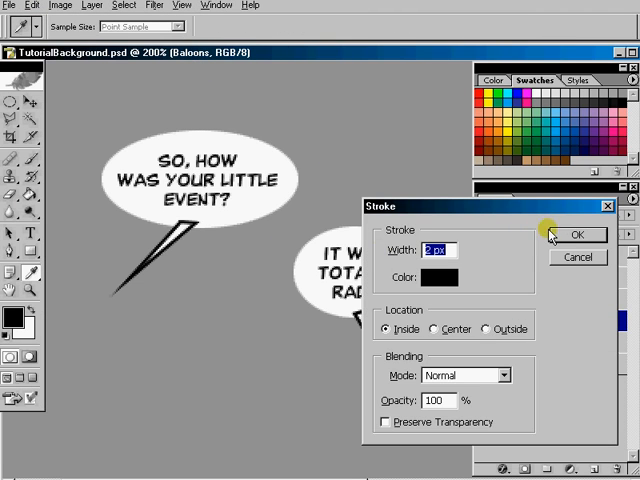
pyautogui.click(577, 234)
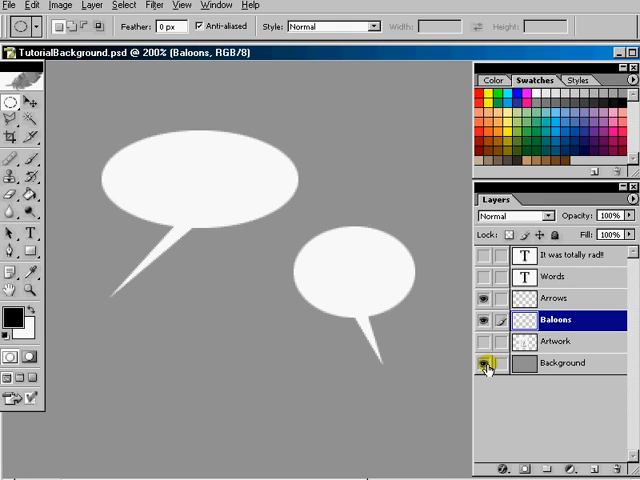
# Step: Hide the Background layer and merge the visible balloon and tail layers
pyautogui.click(487, 362)
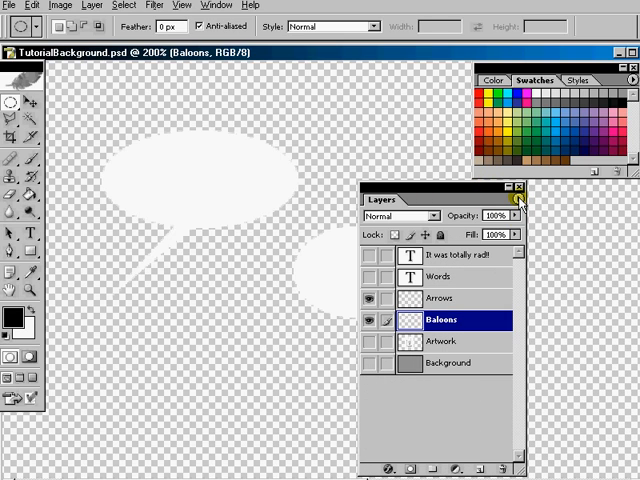
pyautogui.click(519, 201)
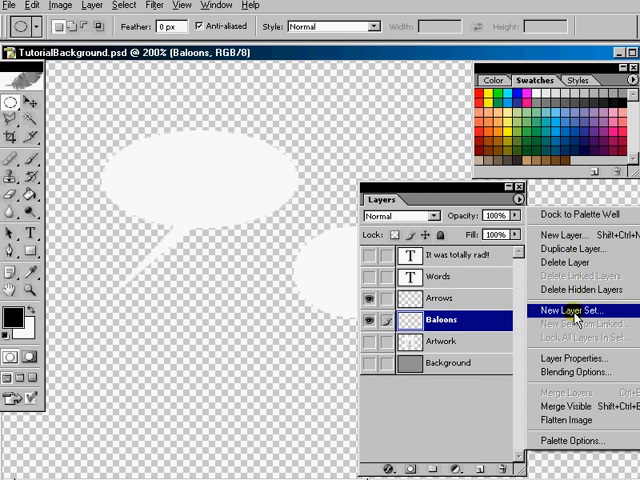
pyautogui.moveTo(575, 409)
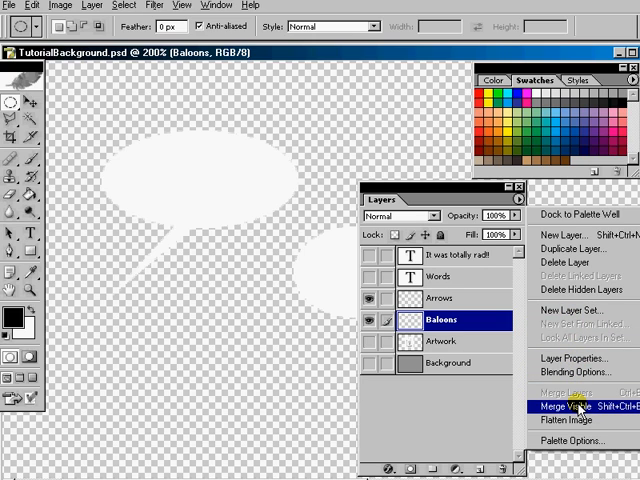
pyautogui.moveTo(578, 408)
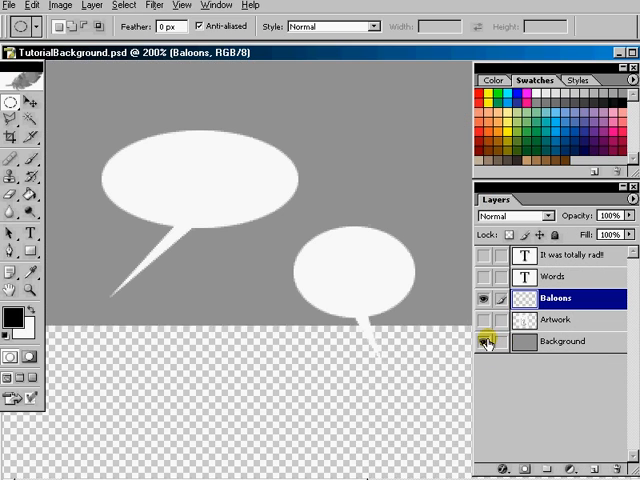
# Step: Reveal the background, then stroke the merged balloons with a 2 px black Inside outline
pyautogui.click(483, 341)
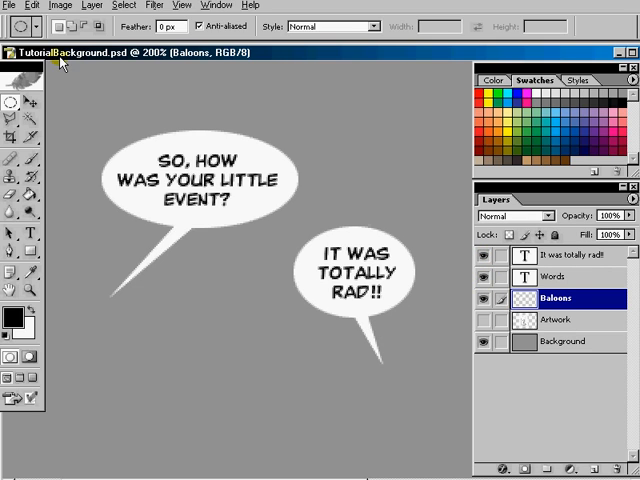
pyautogui.click(35, 5)
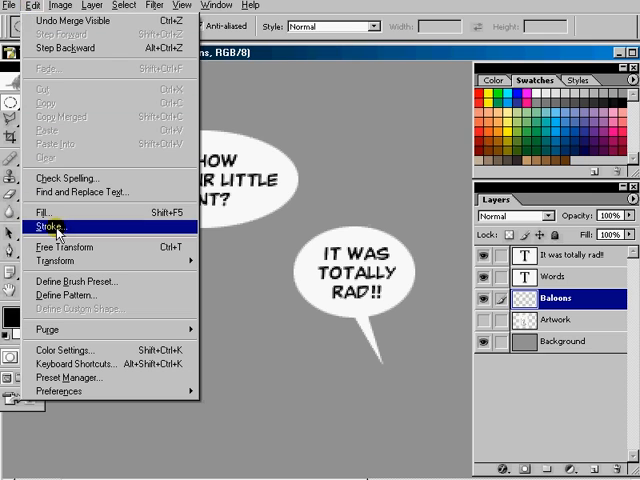
pyautogui.click(47, 227)
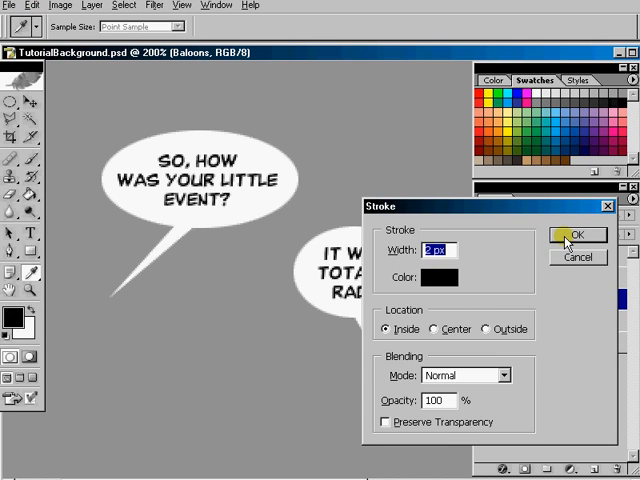
pyautogui.click(576, 235)
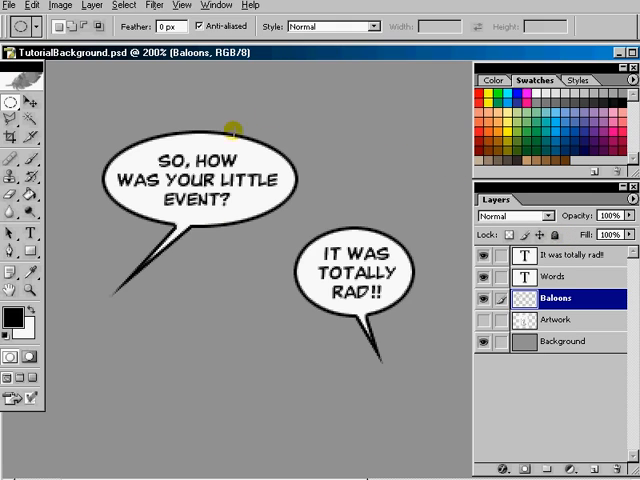